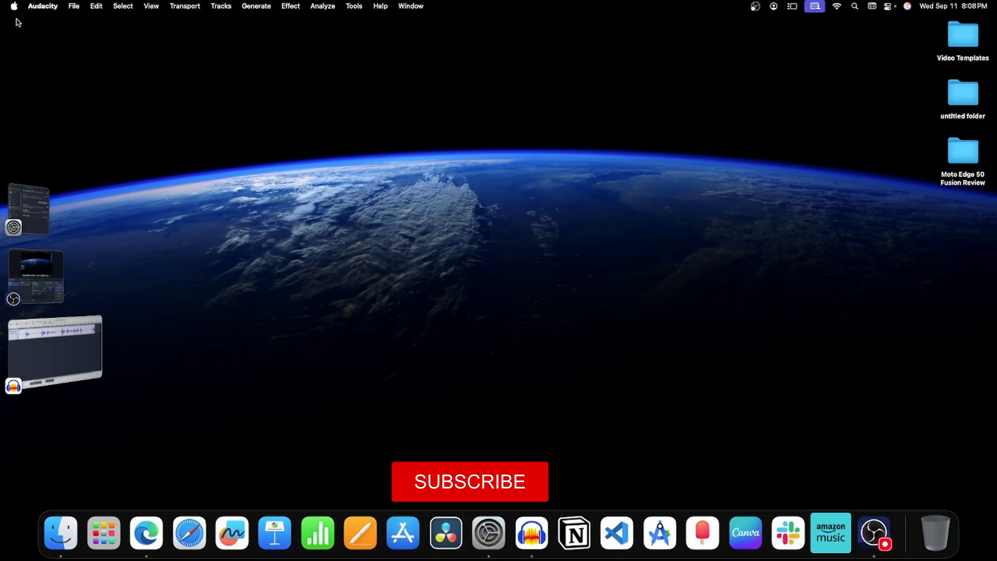
# Launch System Settings via a Spotlight search for 'system'.
pyautogui.click(470, 482)
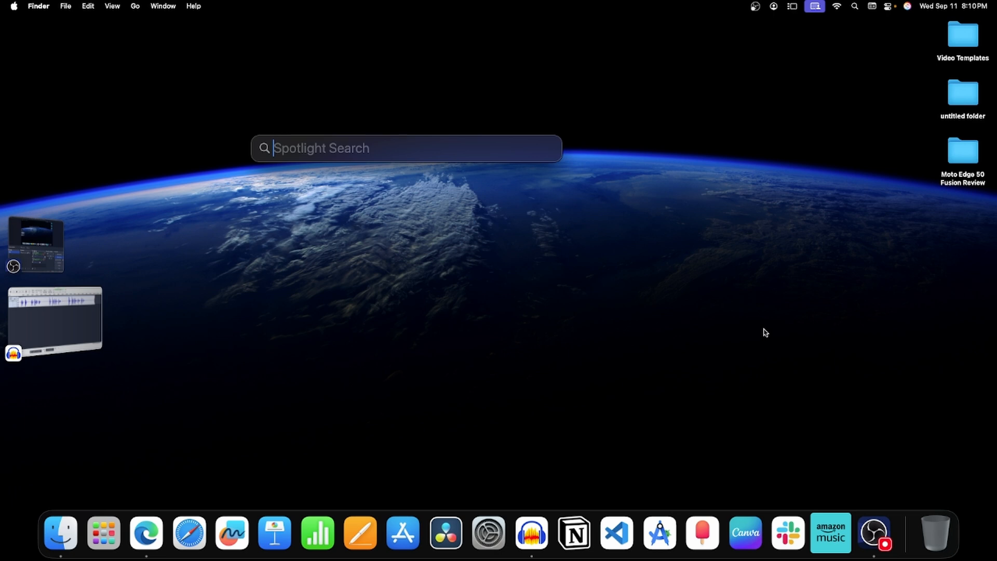
pyautogui.write('system')
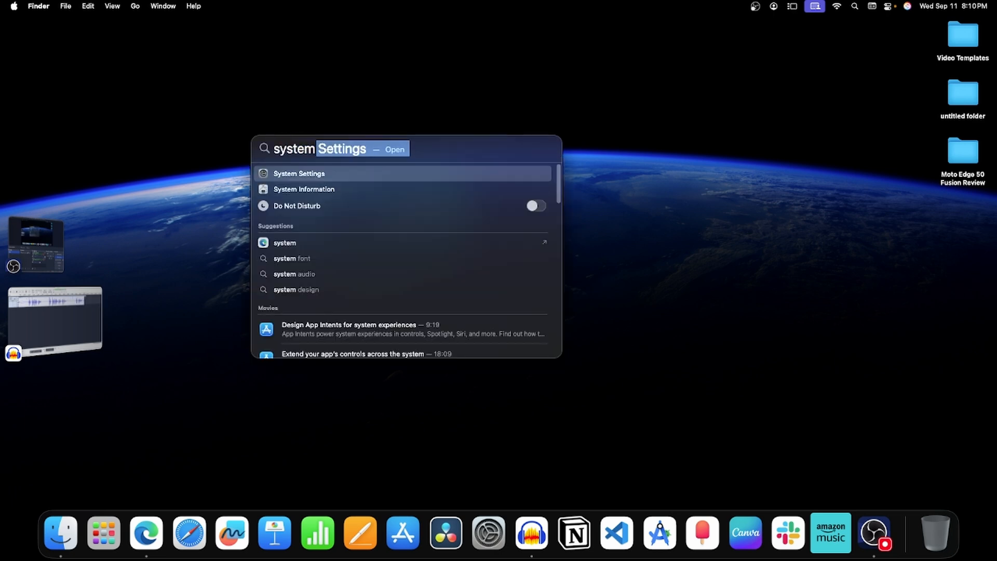
pyautogui.click(299, 173)
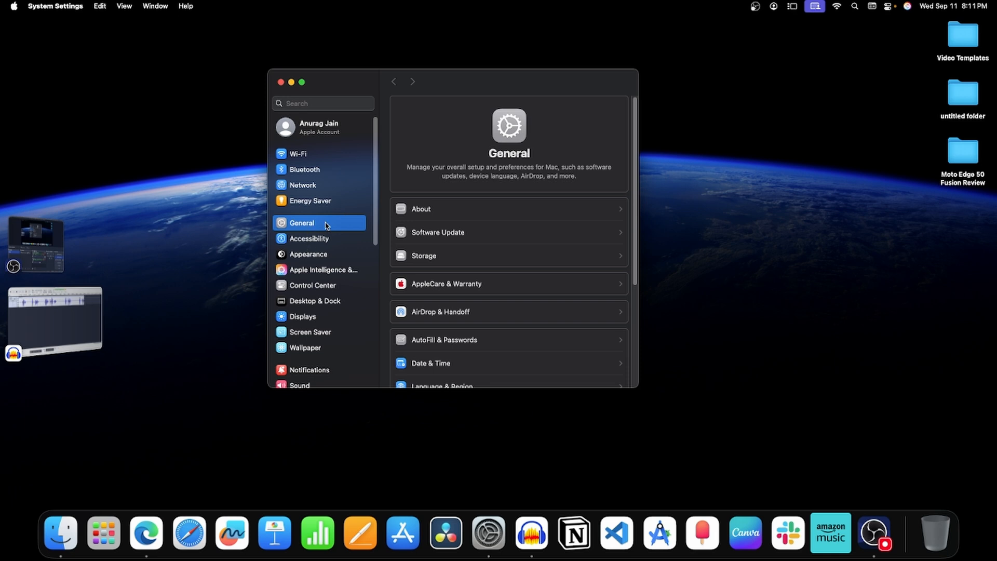
pyautogui.moveTo(474, 201)
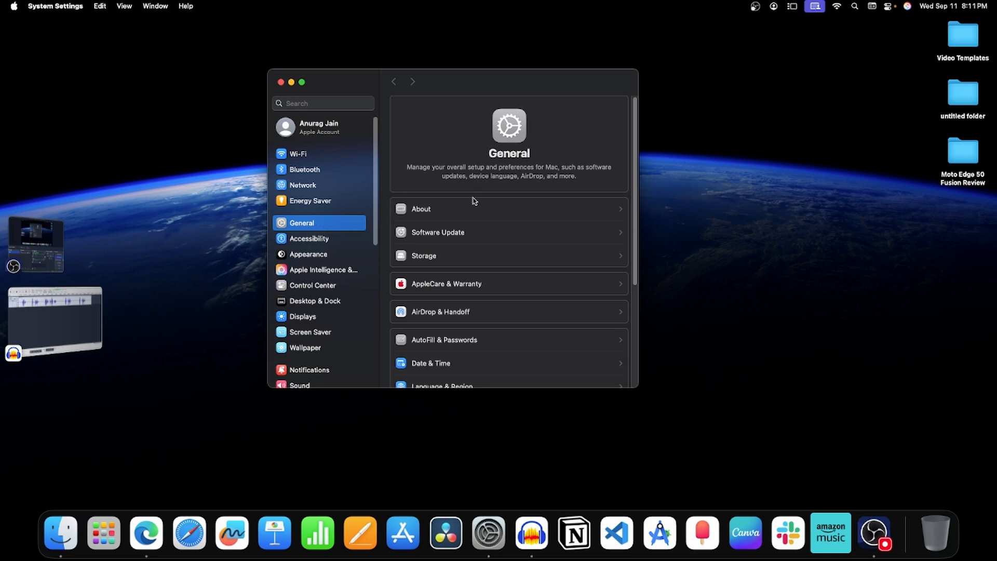
pyautogui.moveTo(447, 315)
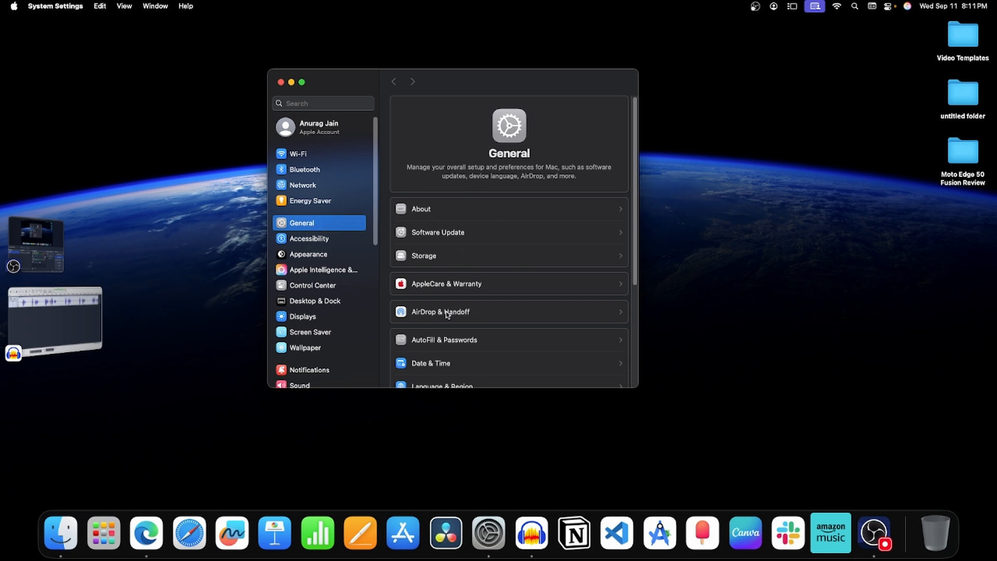
# In AirDrop & Handoff, switch on Handoff and AirPlay Receiver.
pyautogui.click(440, 311)
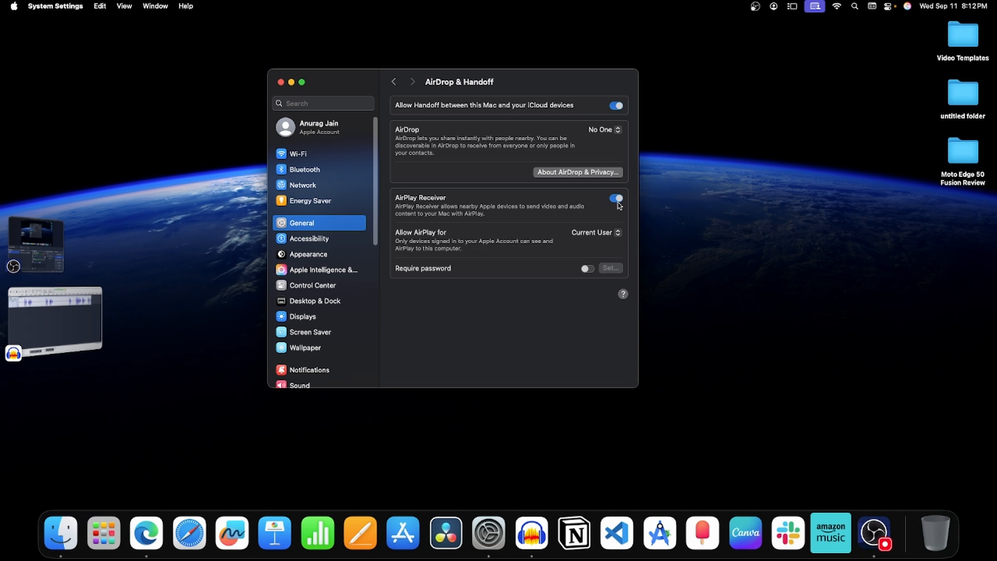
pyautogui.click(282, 82)
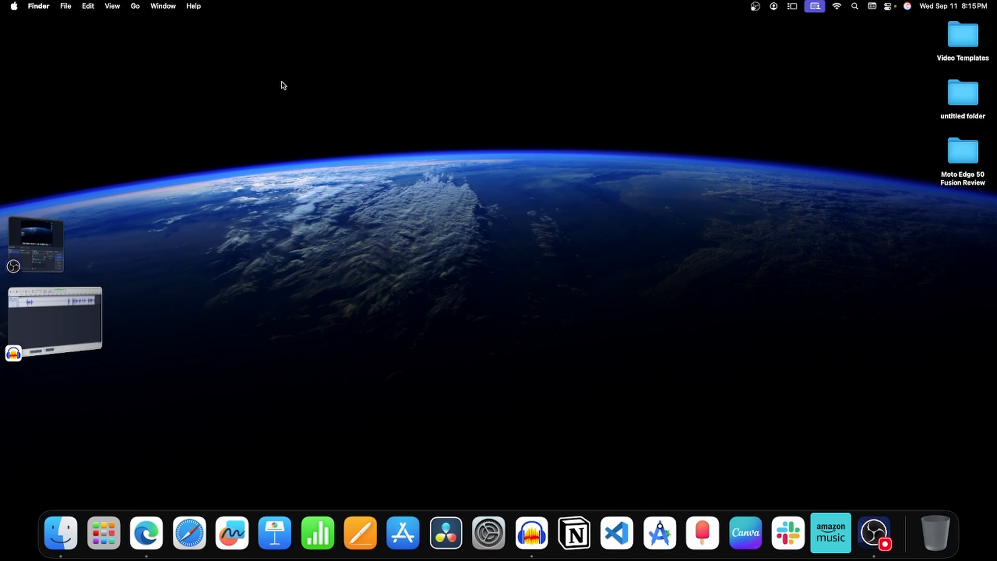
pyautogui.moveTo(321, 130)
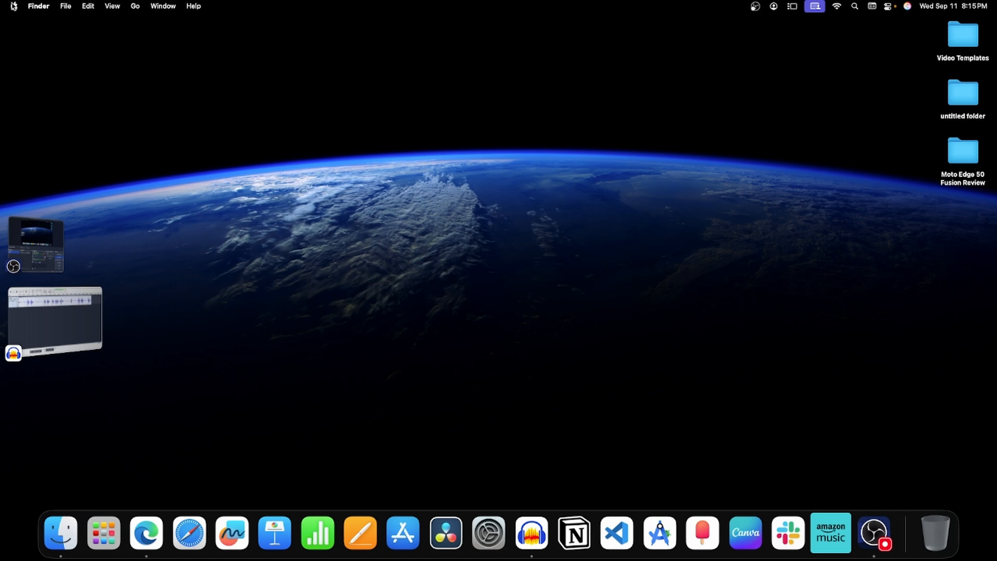
# Restart the Mac from the Apple menu and return to the desktop.
pyautogui.click(13, 5)
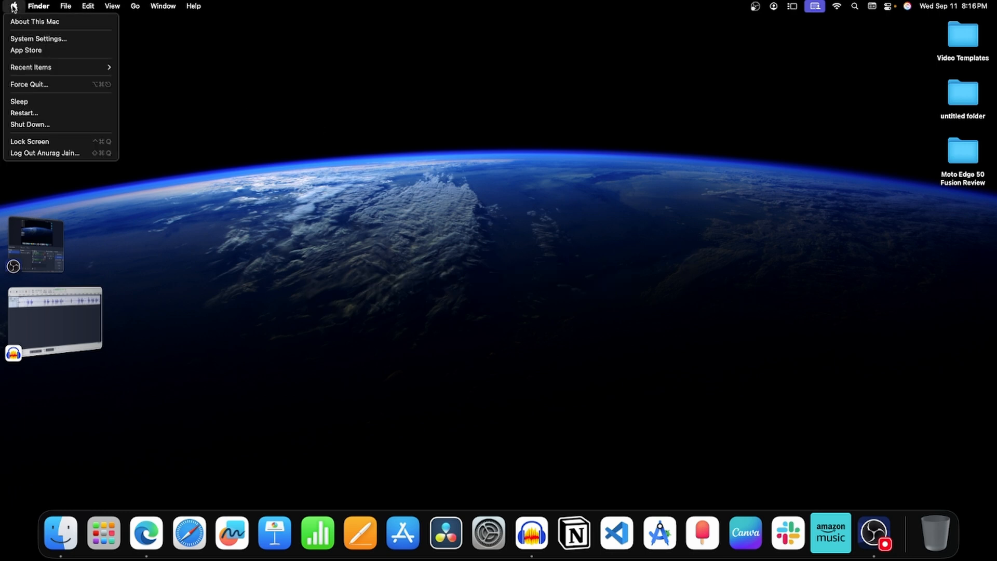
pyautogui.moveTo(25, 114)
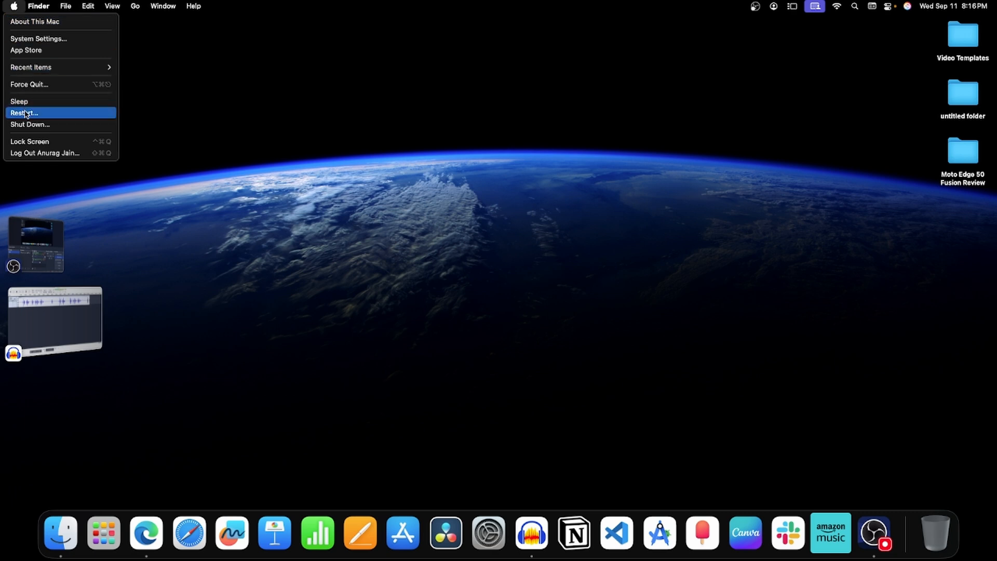
pyautogui.click(25, 113)
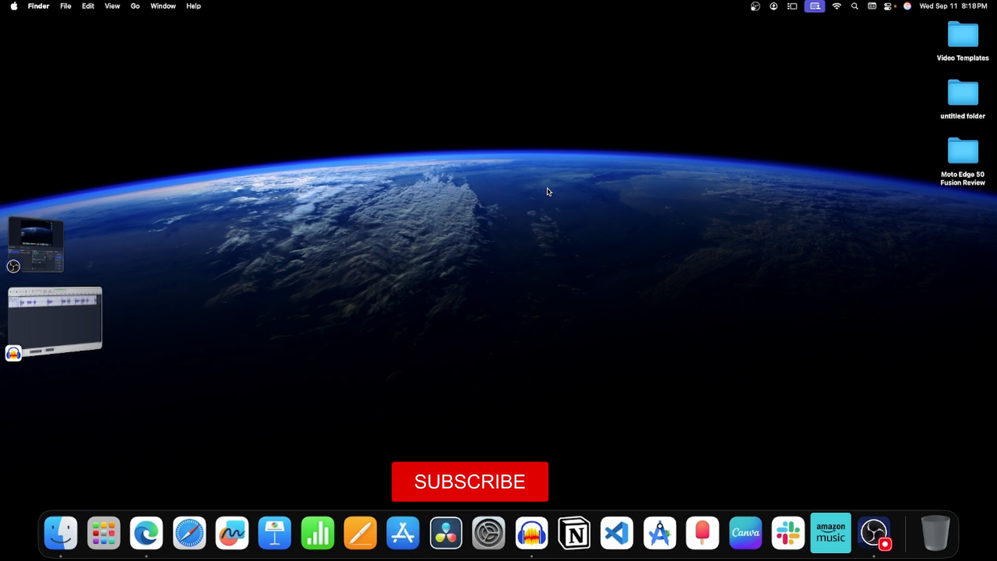
pyautogui.click(470, 482)
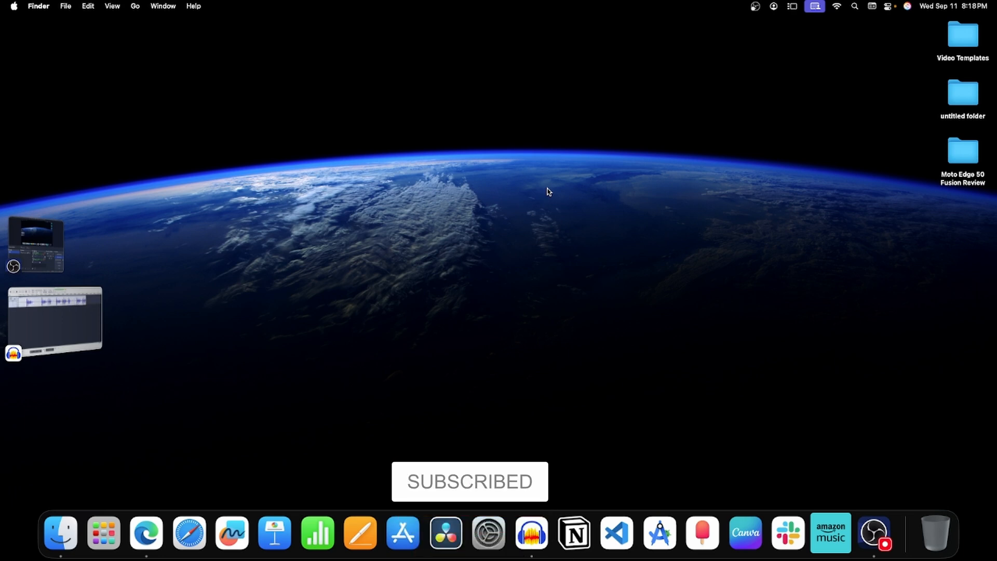